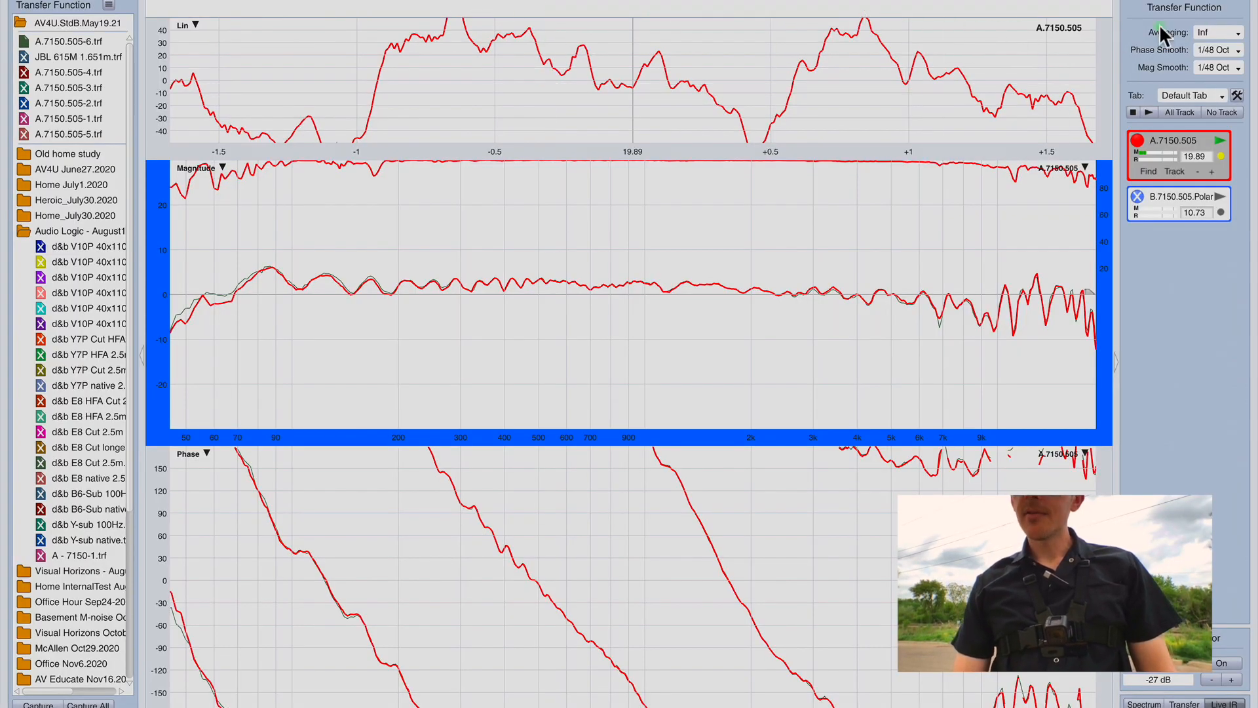
# - Change the transfer function averaging from infinite to 16 FIFO
pyautogui.click(1216, 33)
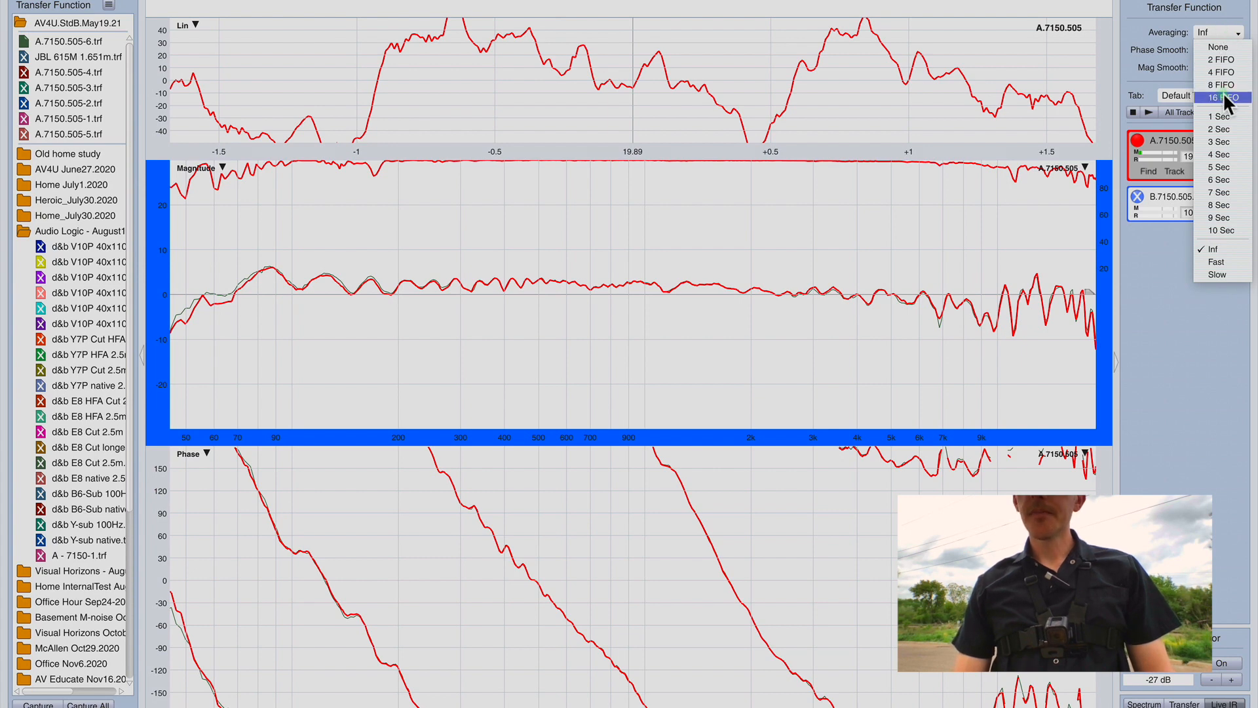
pyautogui.click(1220, 97)
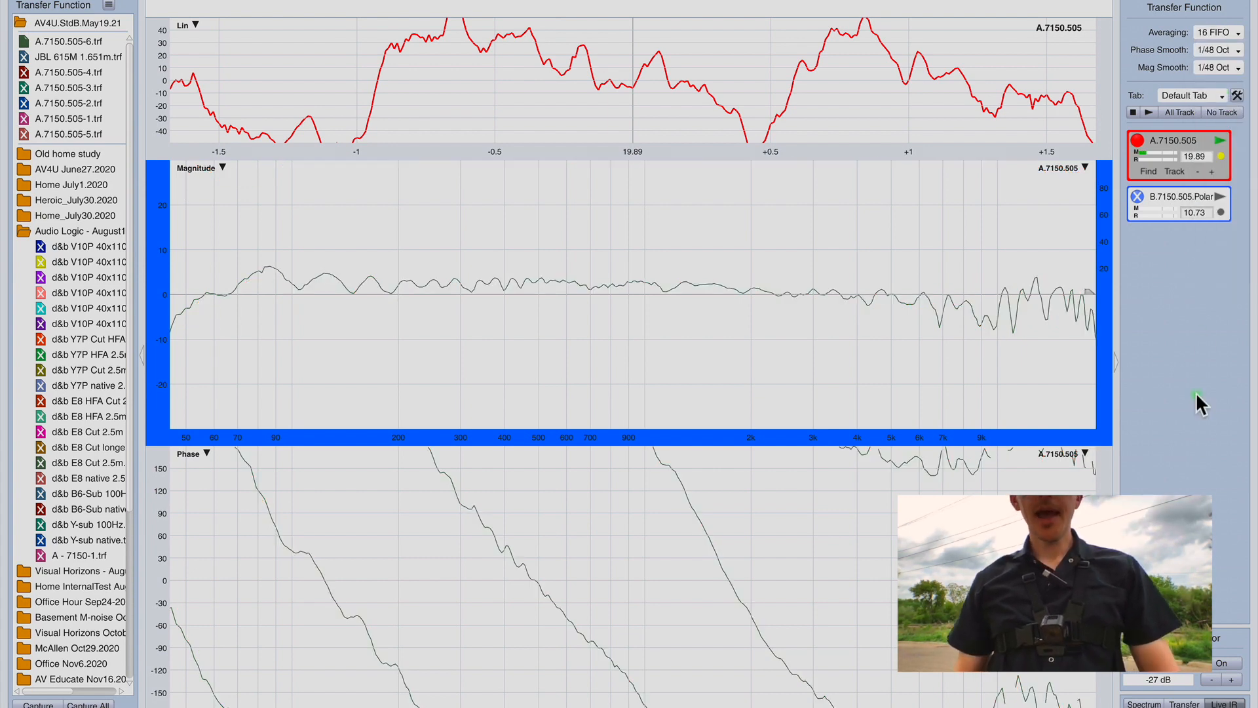
pyautogui.moveTo(1175, 373)
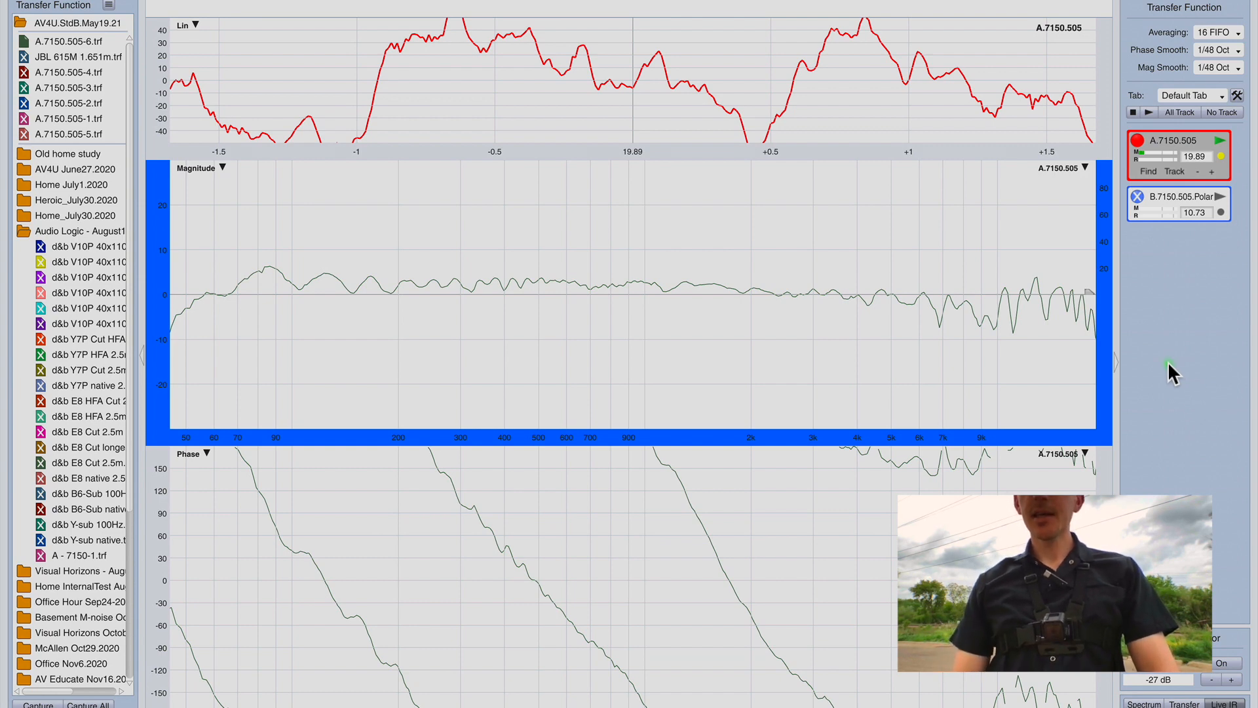
pyautogui.moveTo(976, 305)
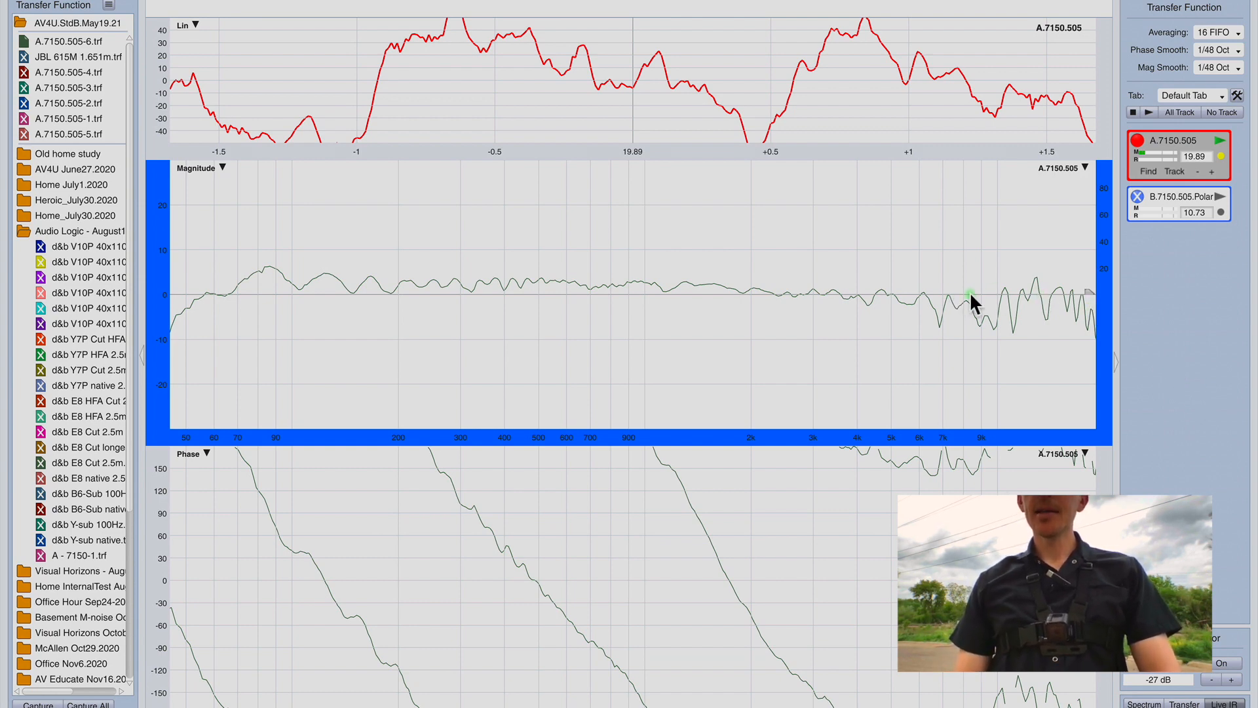
pyautogui.moveTo(739, 293)
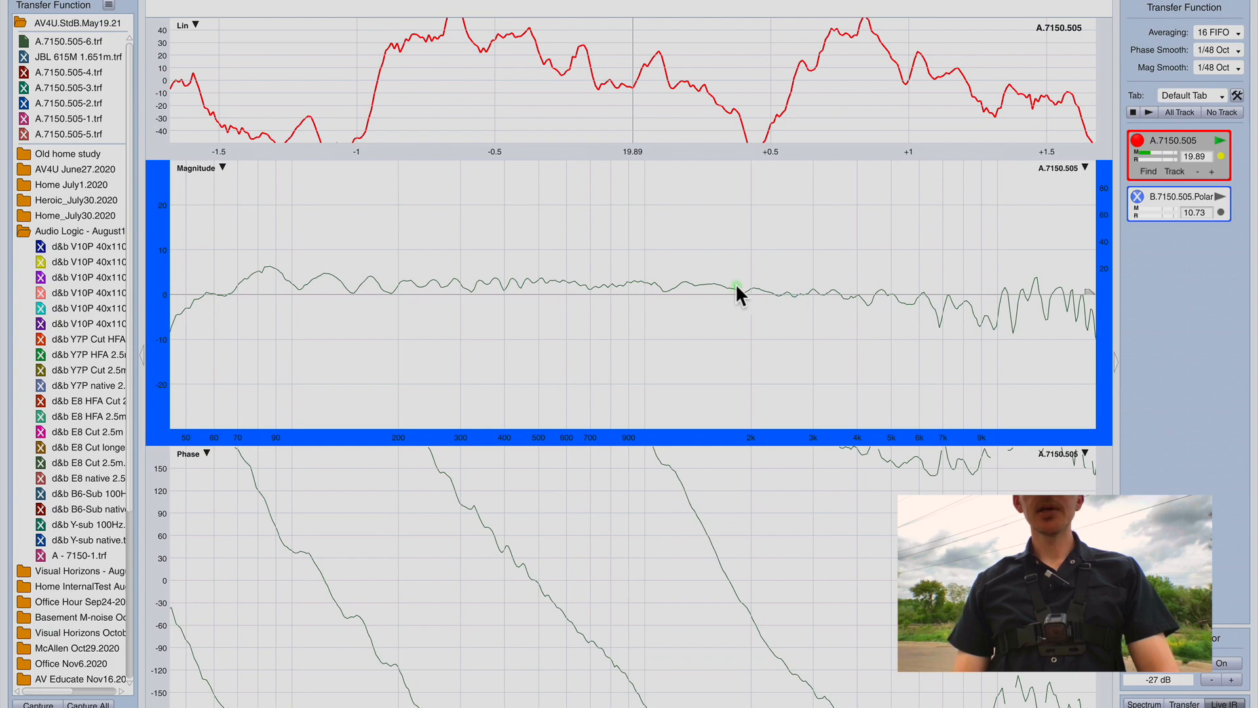
pyautogui.moveTo(1159, 387)
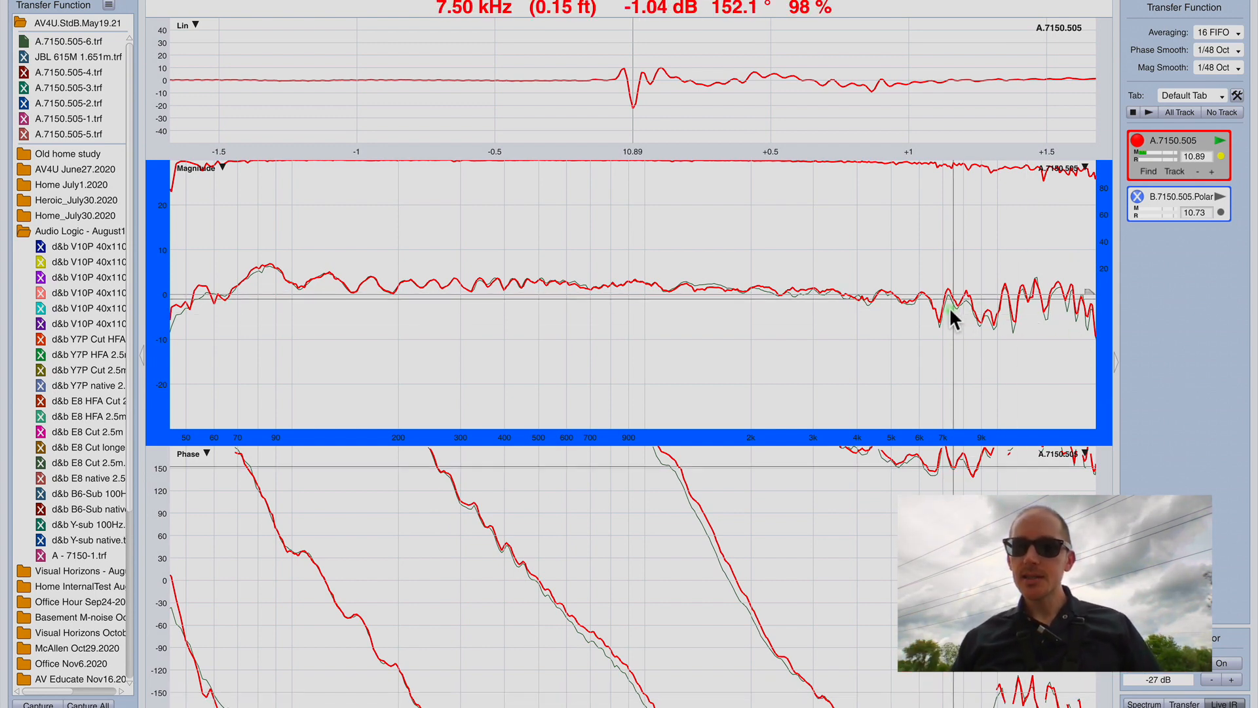
pyautogui.moveTo(1240, 329)
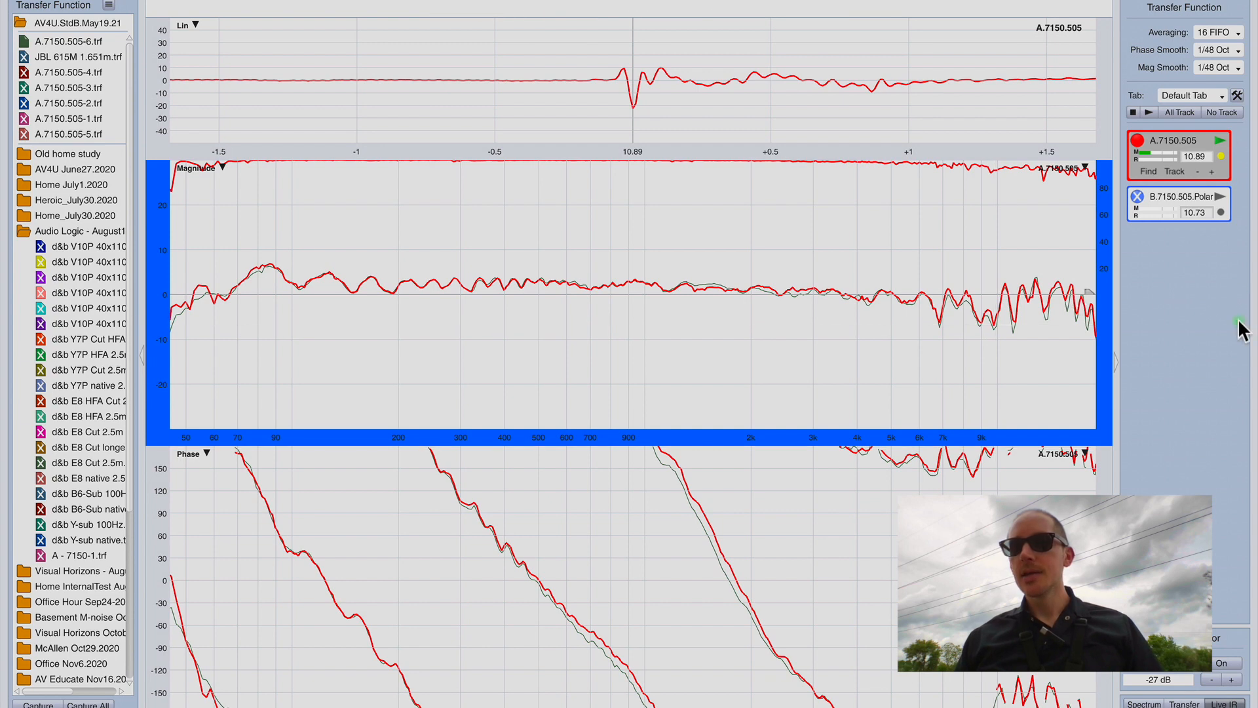